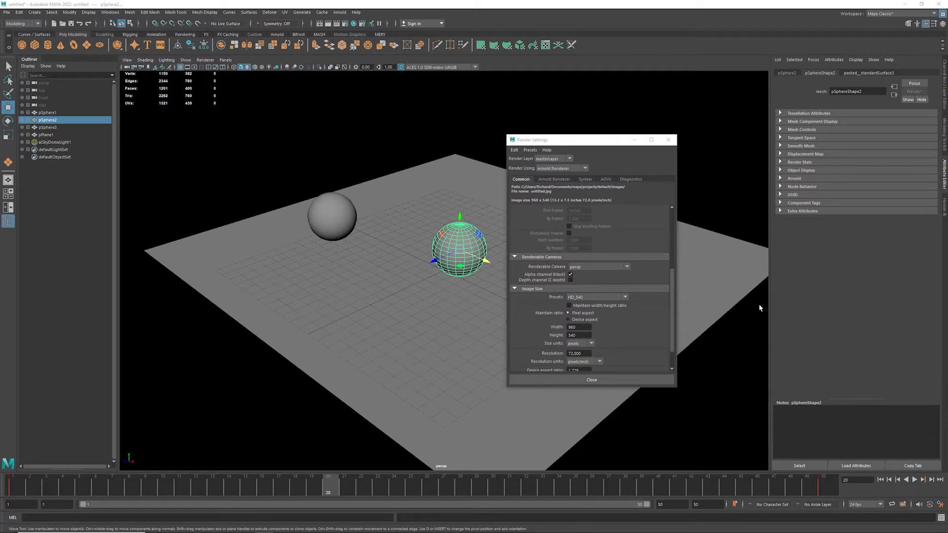
mouse_move(721, 295)
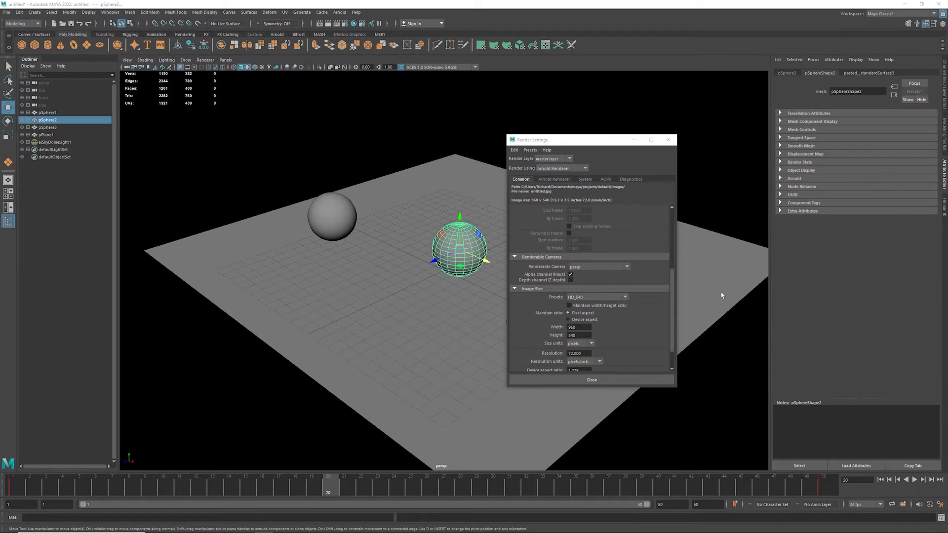
Close Render Settings and jump the Time Slider to the last frame, 50
click(668, 140)
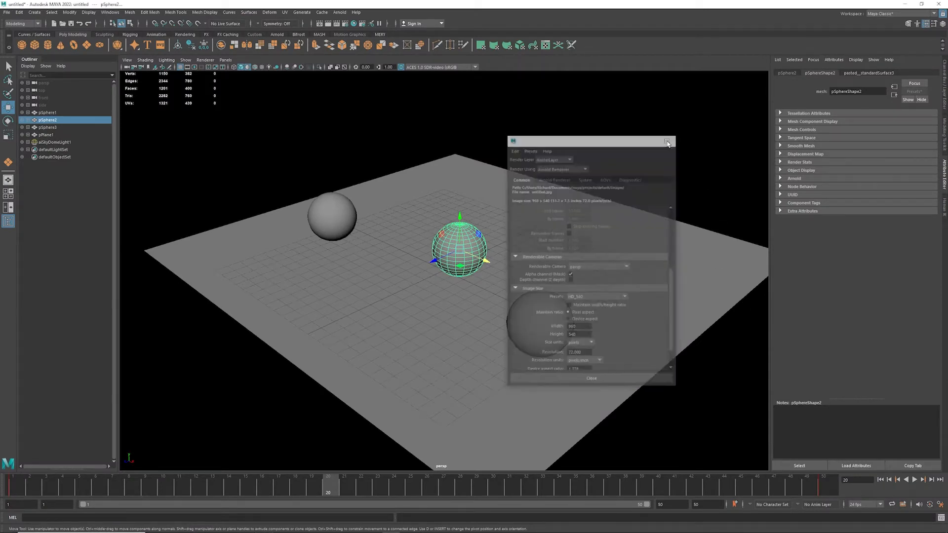
click(669, 142)
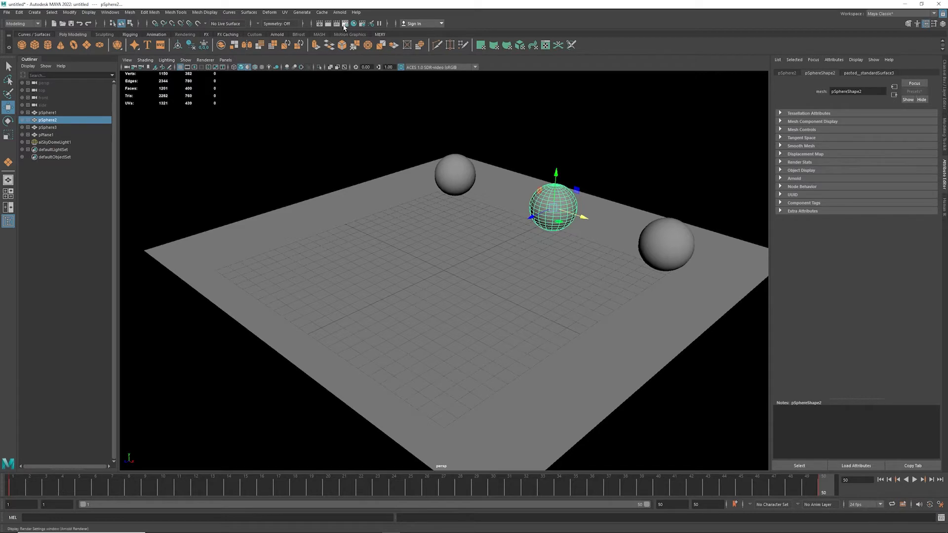
mouse_move(344, 27)
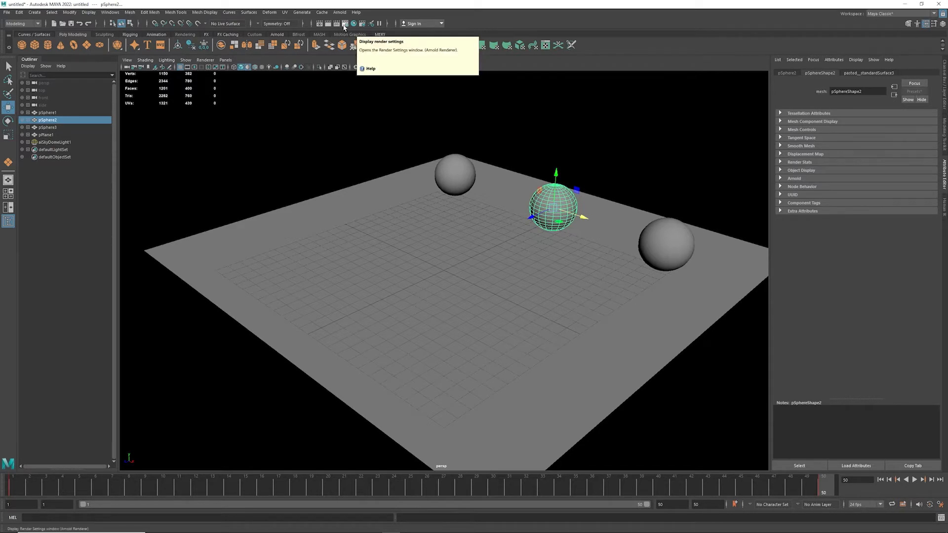
In Render Settings, choose the Full_1280/Screen image size preset (1280 by 1024)
click(353, 24)
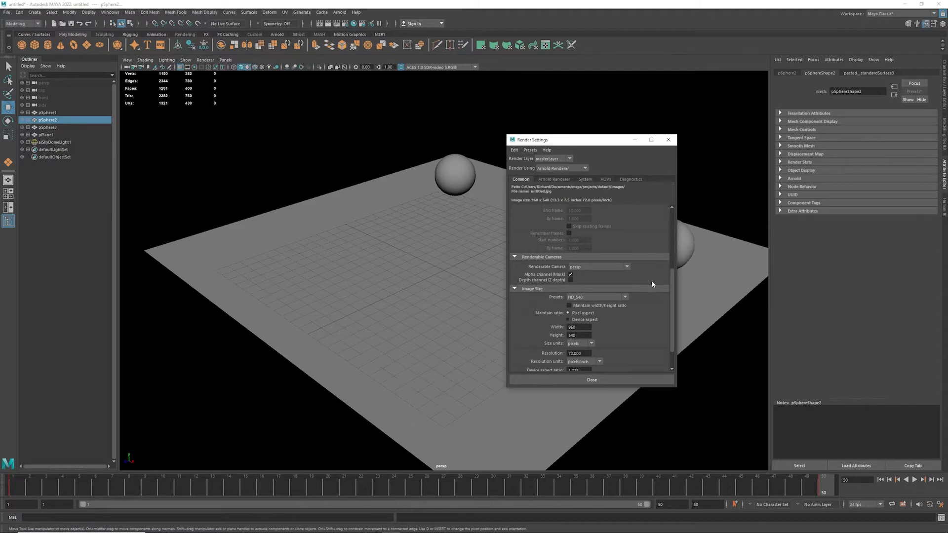
click(625, 296)
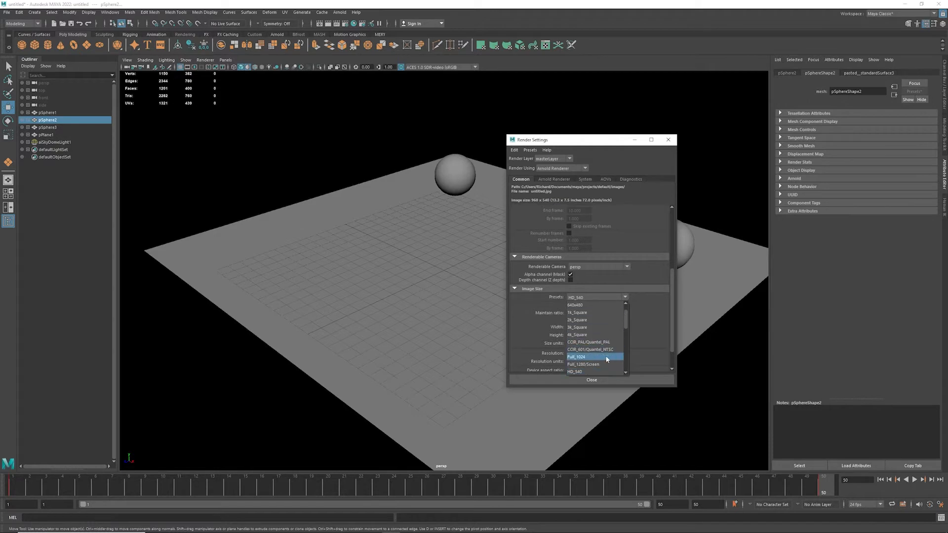
click(585, 364)
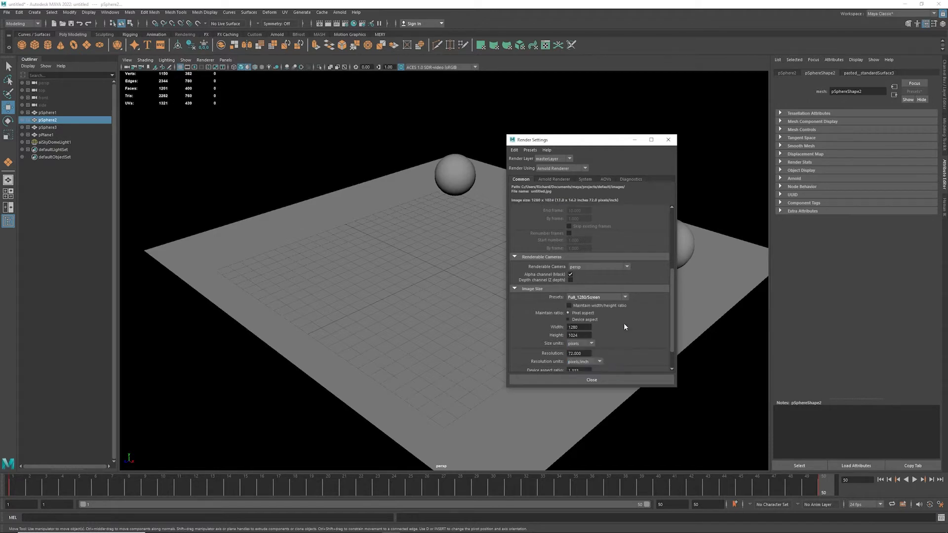
mouse_move(610, 322)
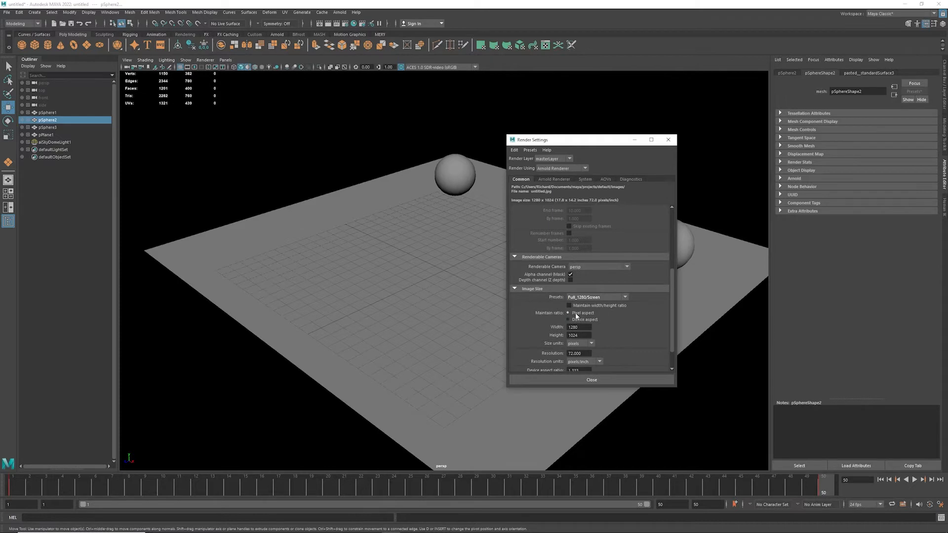
mouse_move(619, 312)
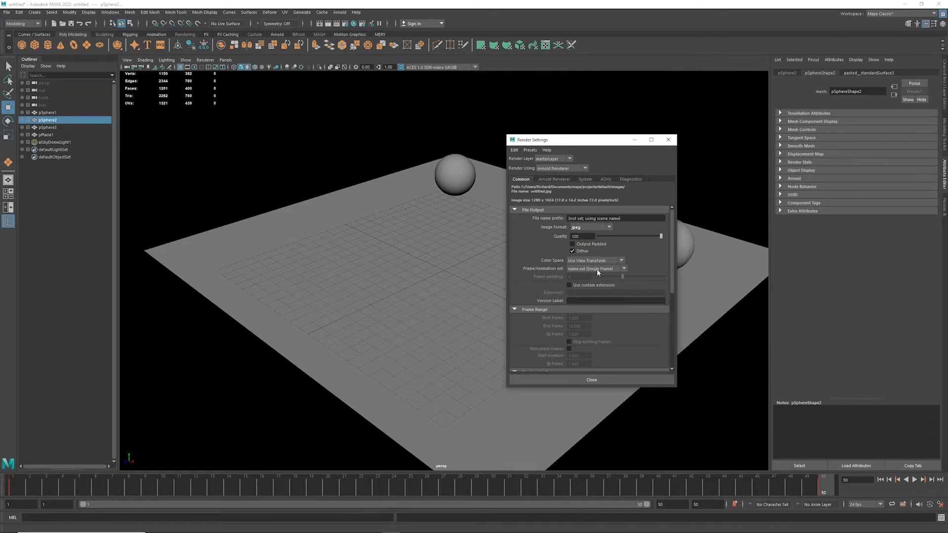
Set Frame/Animation ext to name.#.ext numbered frames with end frame 50
click(622, 269)
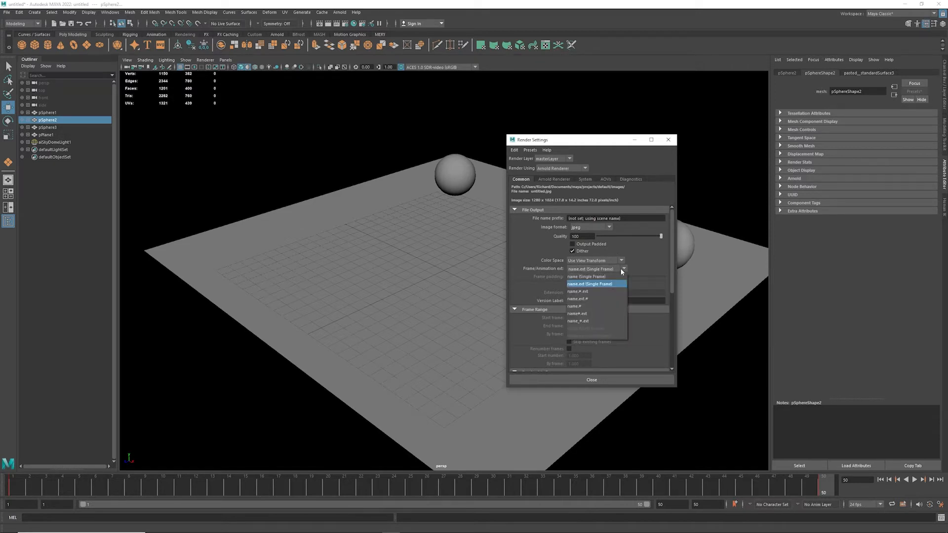
mouse_move(607, 292)
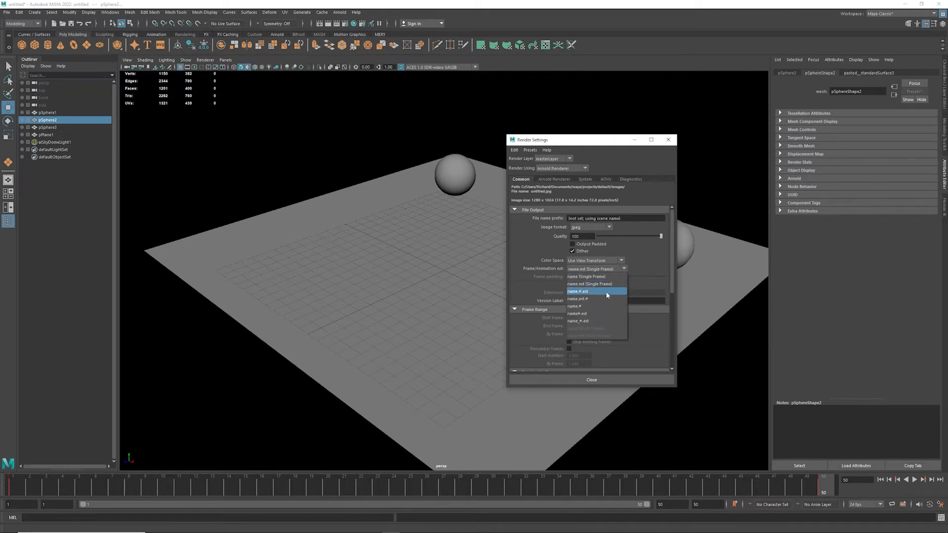
mouse_move(607, 298)
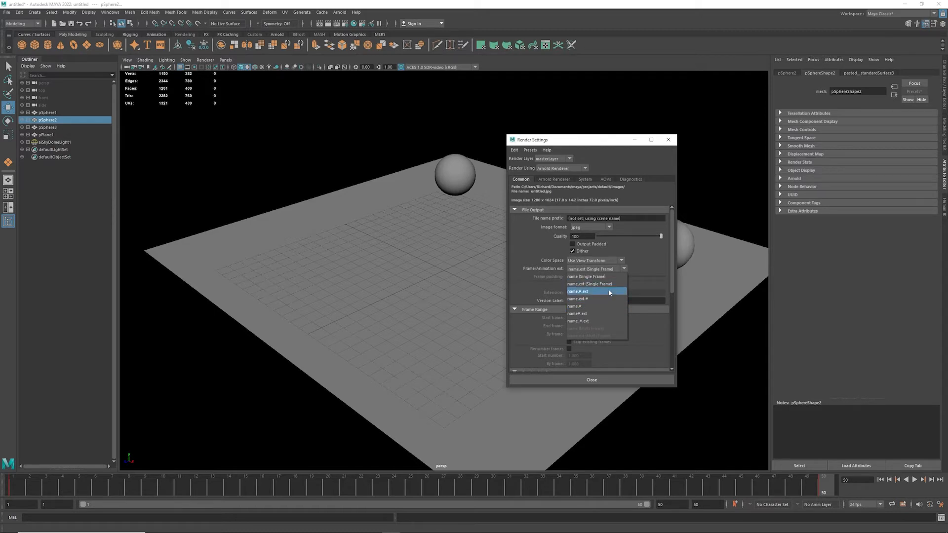
click(577, 291)
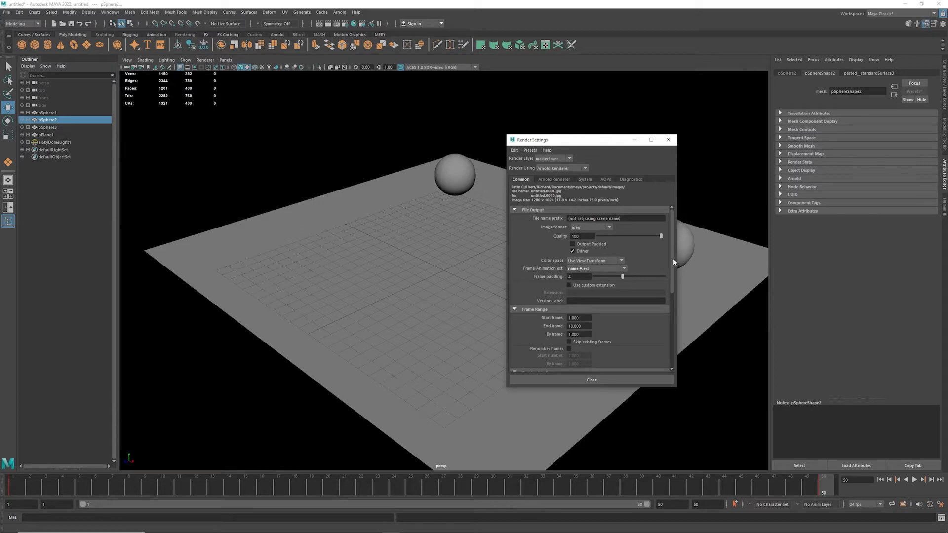
scroll(down, 3)
text(50)
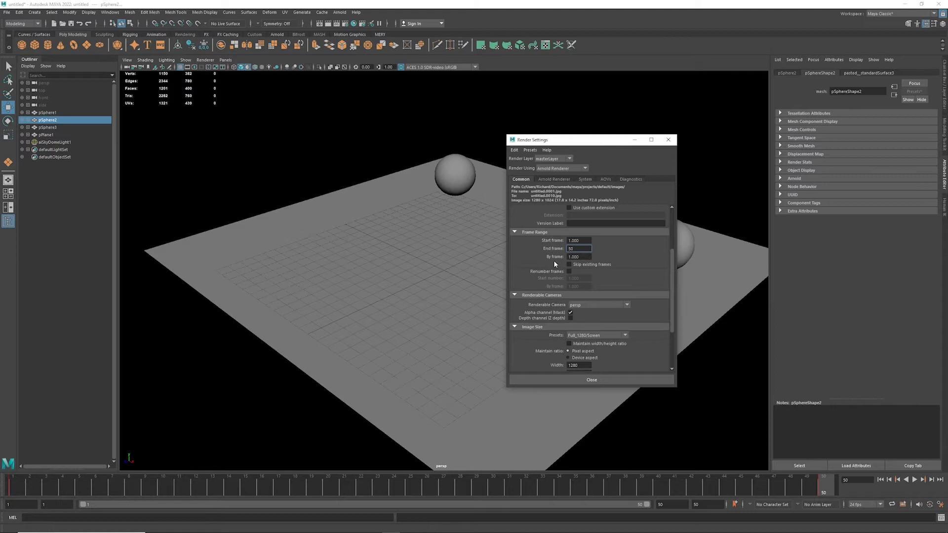
mouse_move(662, 293)
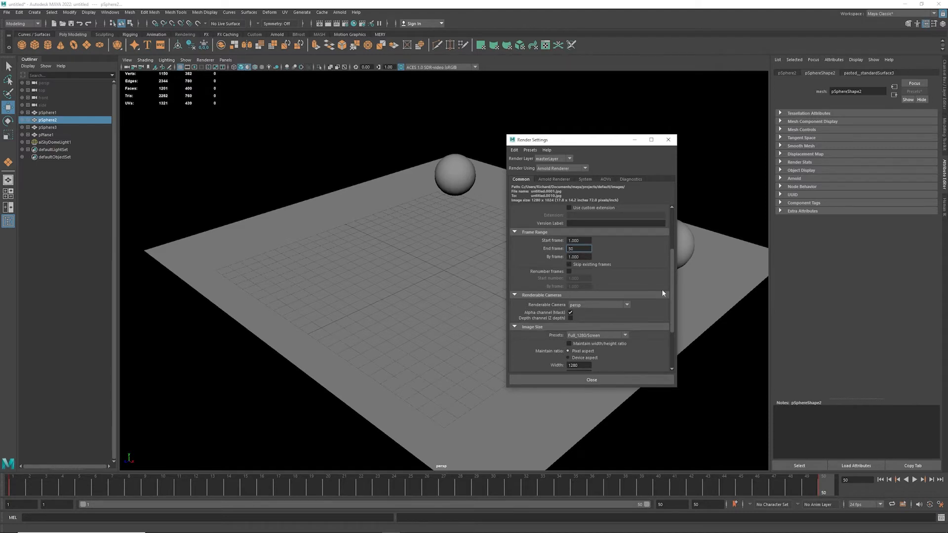
scroll(down, 3)
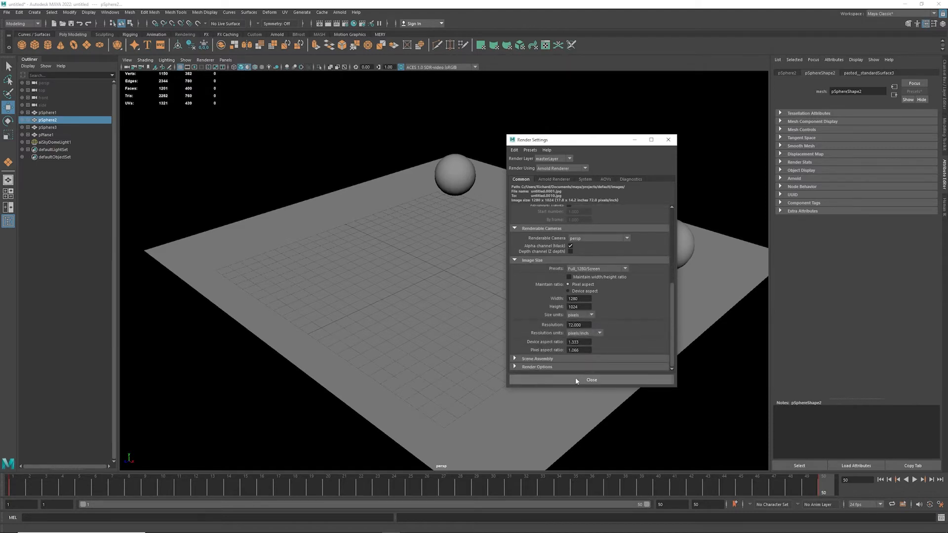
Close Render Settings, render a preview frame, then render the full sequence in Render View
click(590, 380)
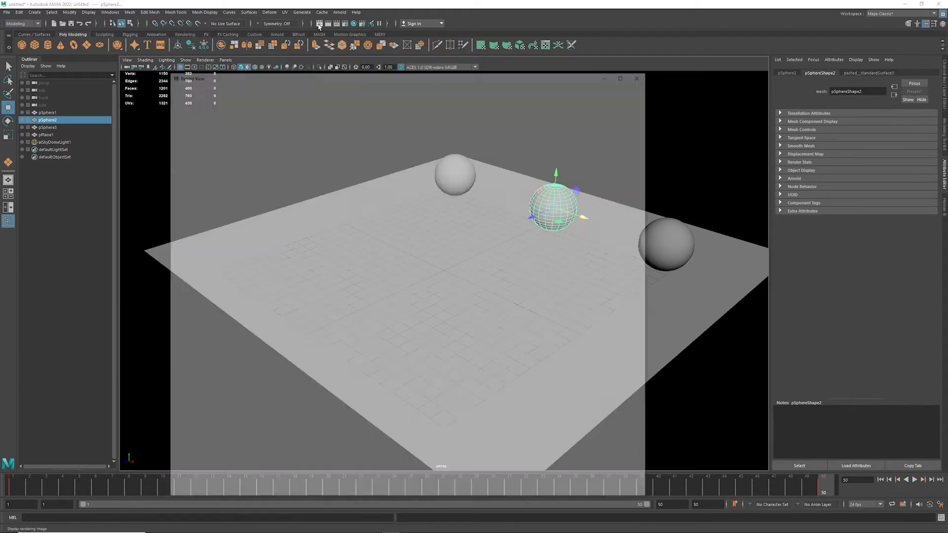
click(317, 28)
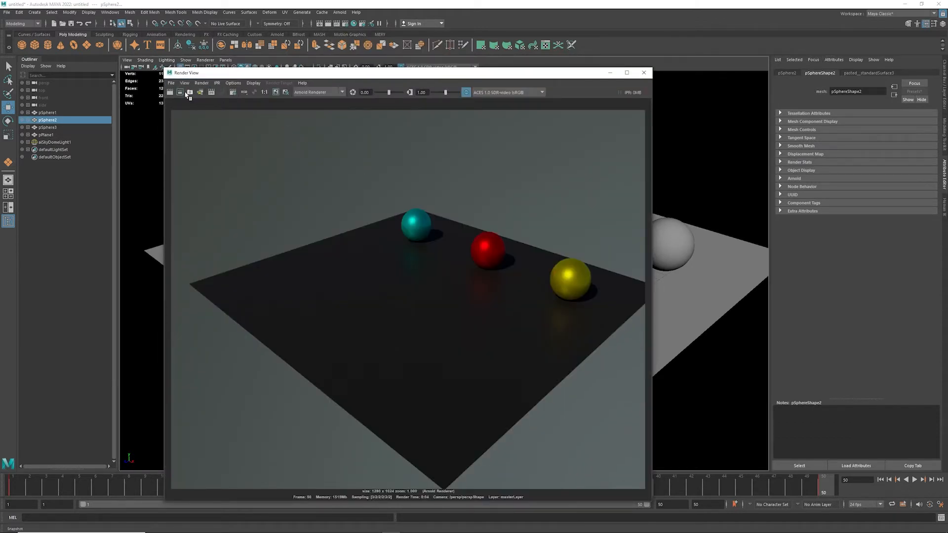
mouse_move(202, 91)
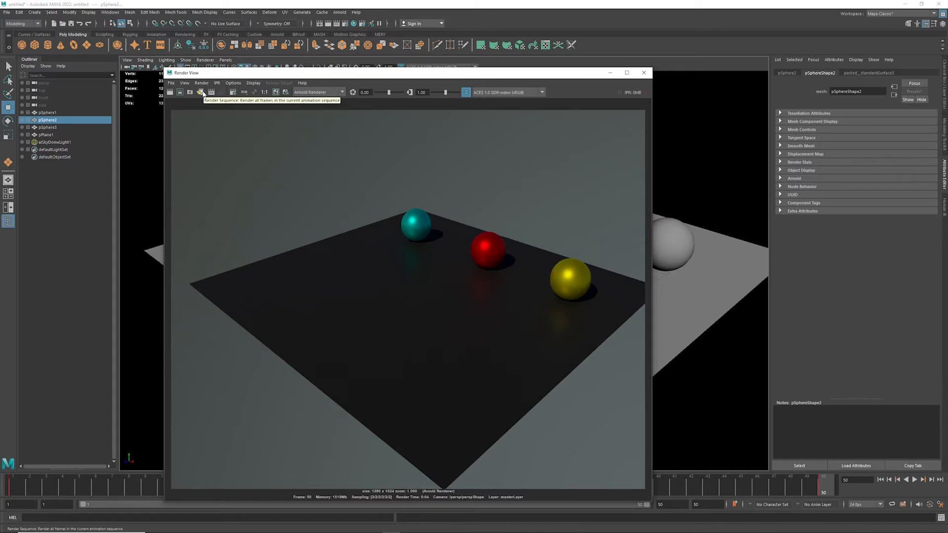
click(201, 92)
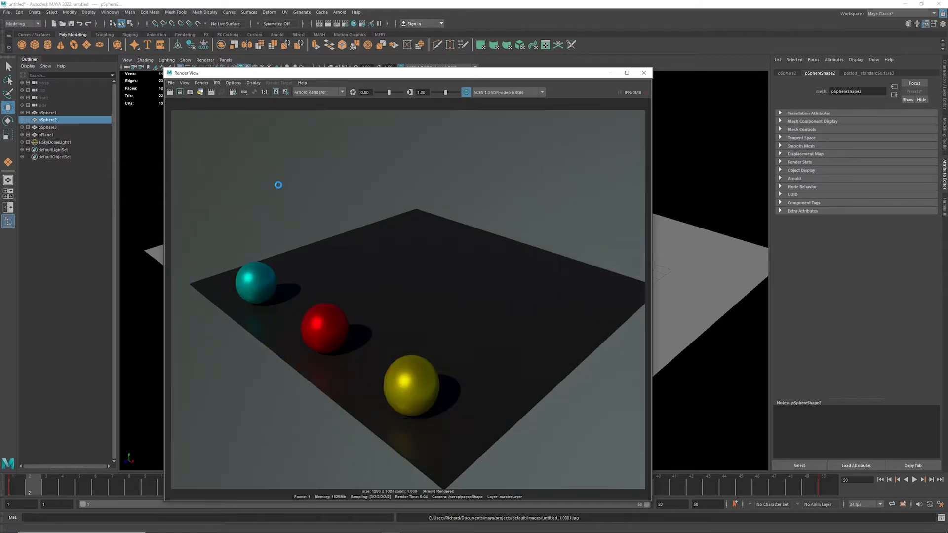
click(174, 91)
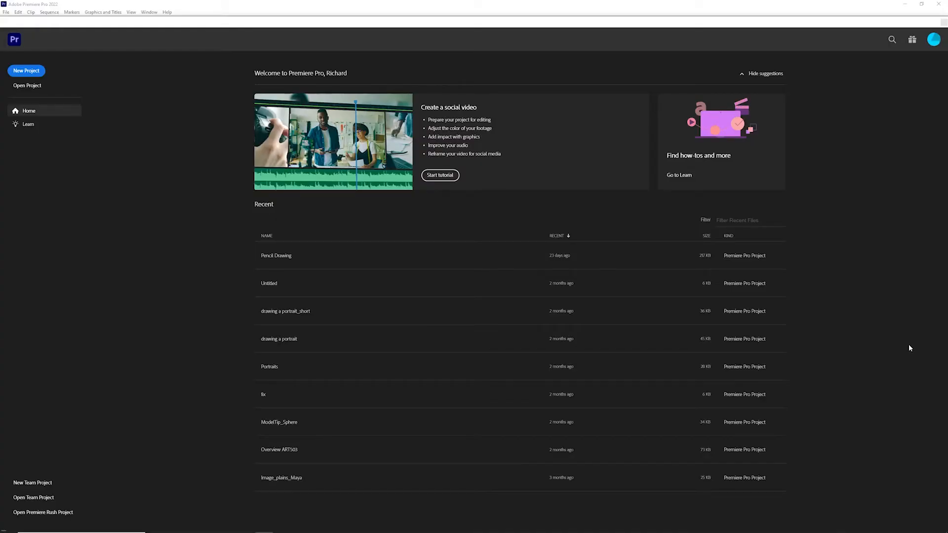
mouse_move(173, 256)
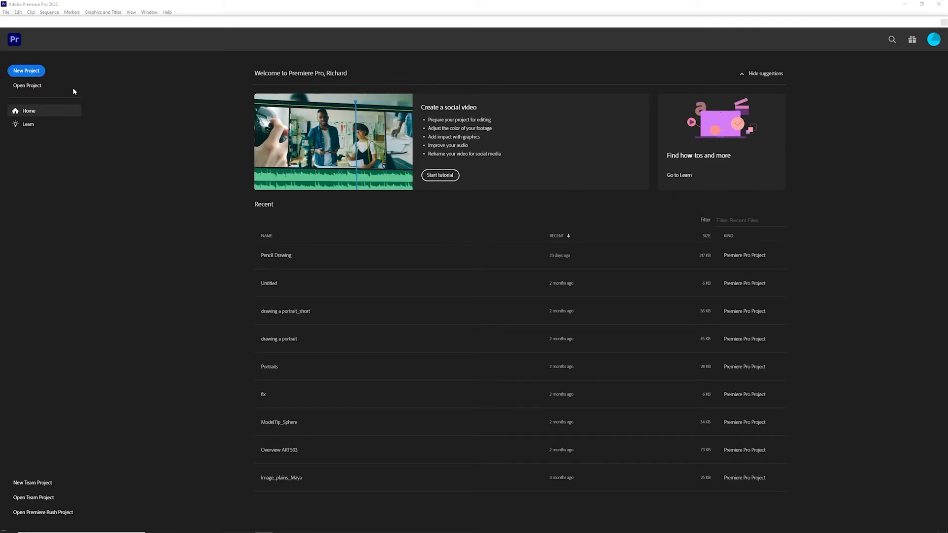
mouse_move(146, 19)
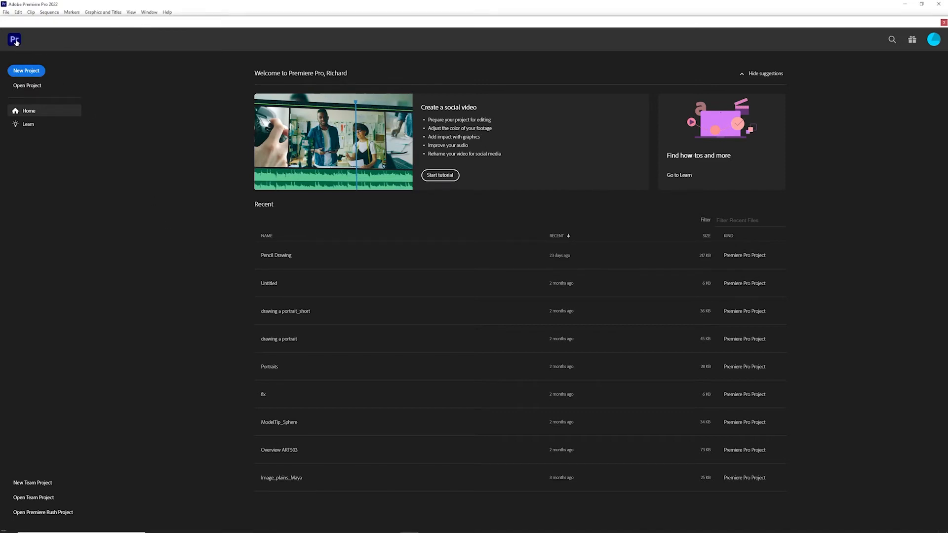
Start a new project located in a new Desktop folder named frames
click(26, 70)
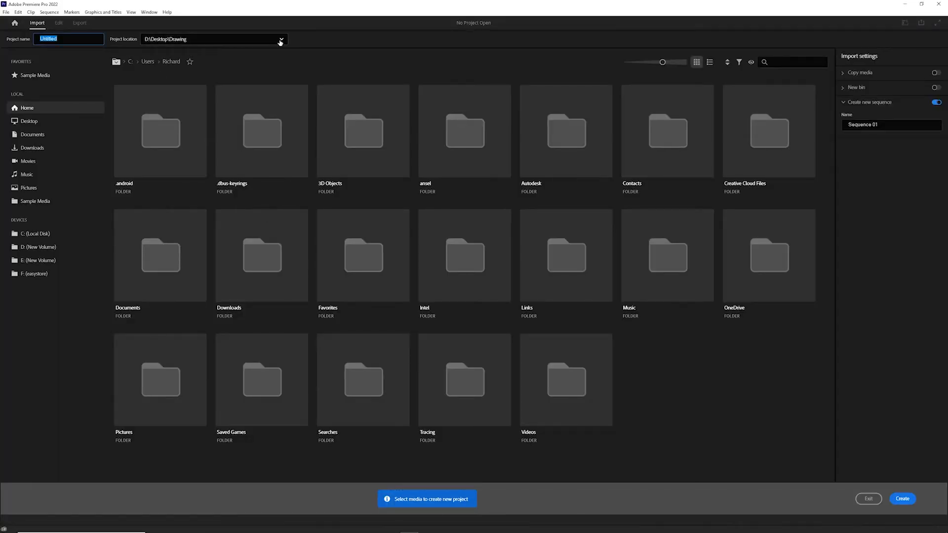
click(280, 42)
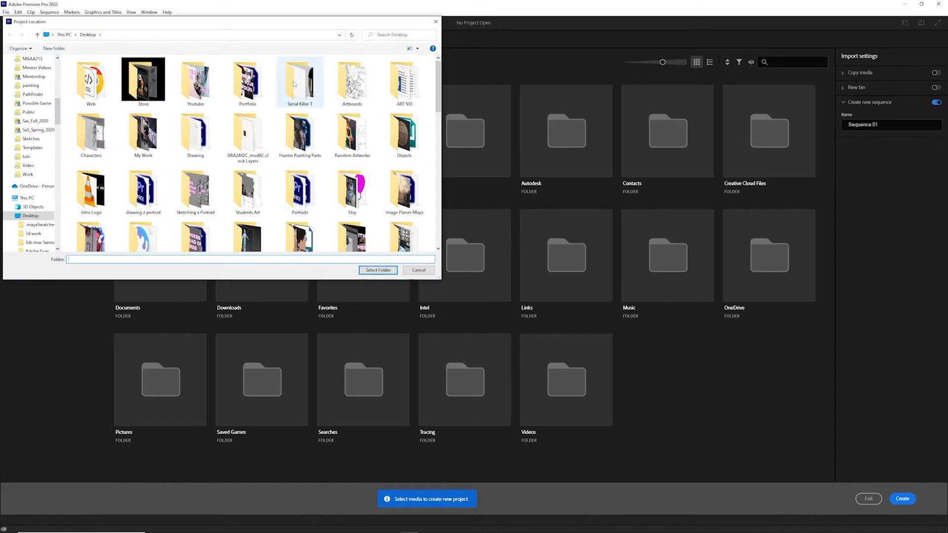
click(54, 49)
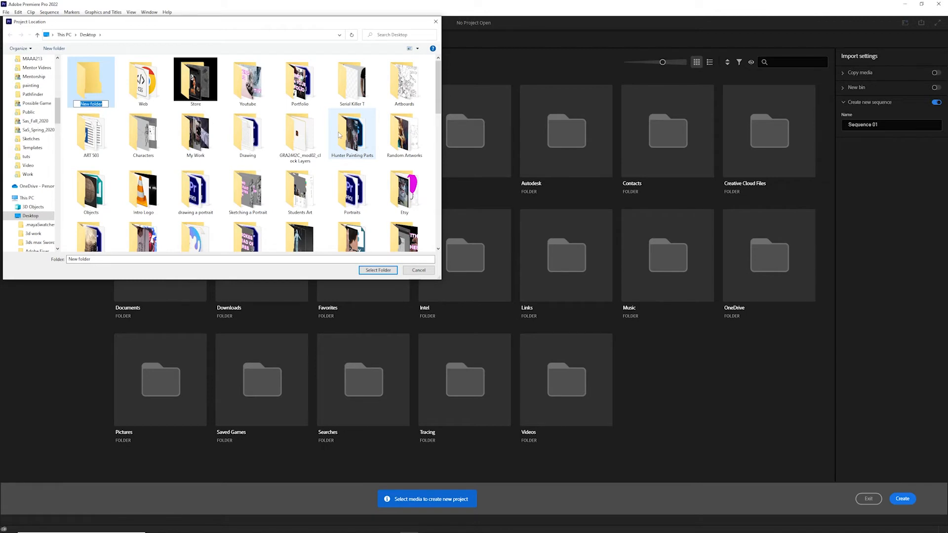
text(frames)
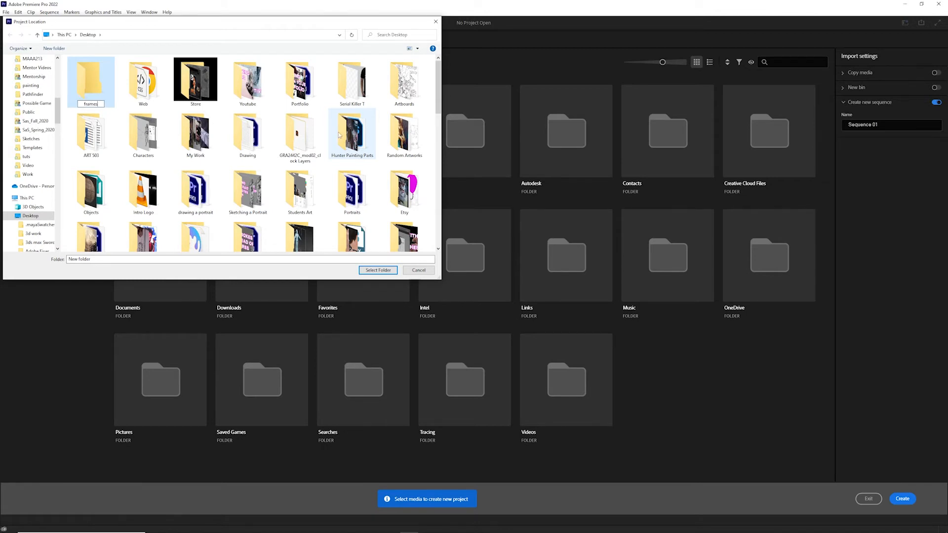
double_click(91, 79)
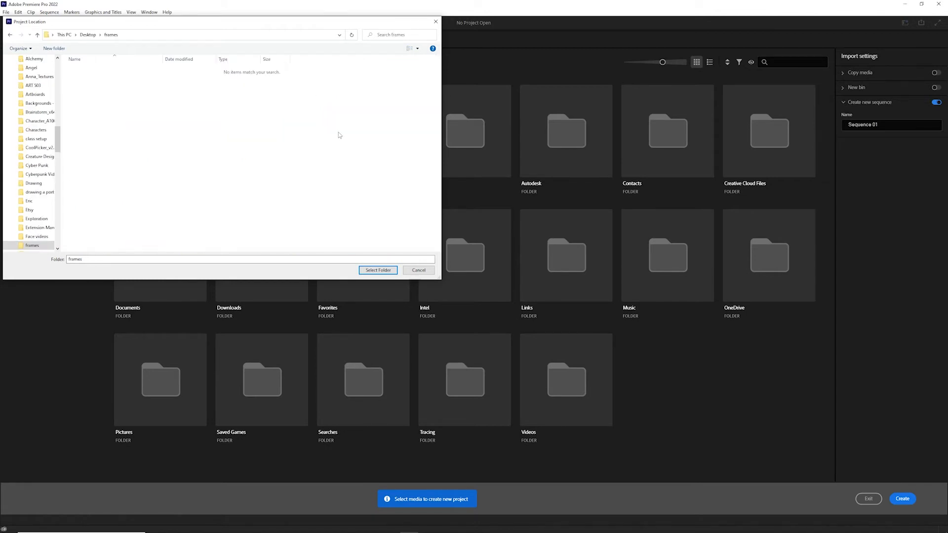
mouse_move(377, 269)
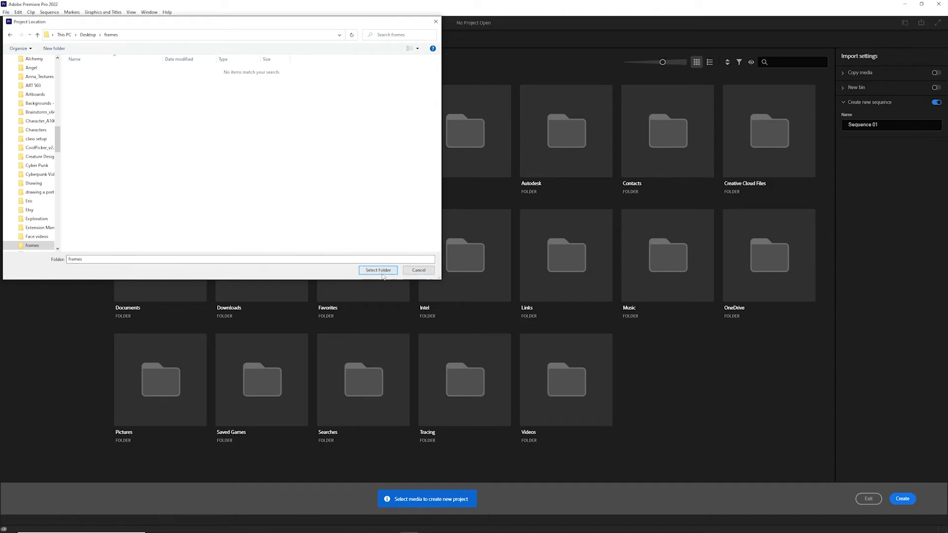
click(377, 270)
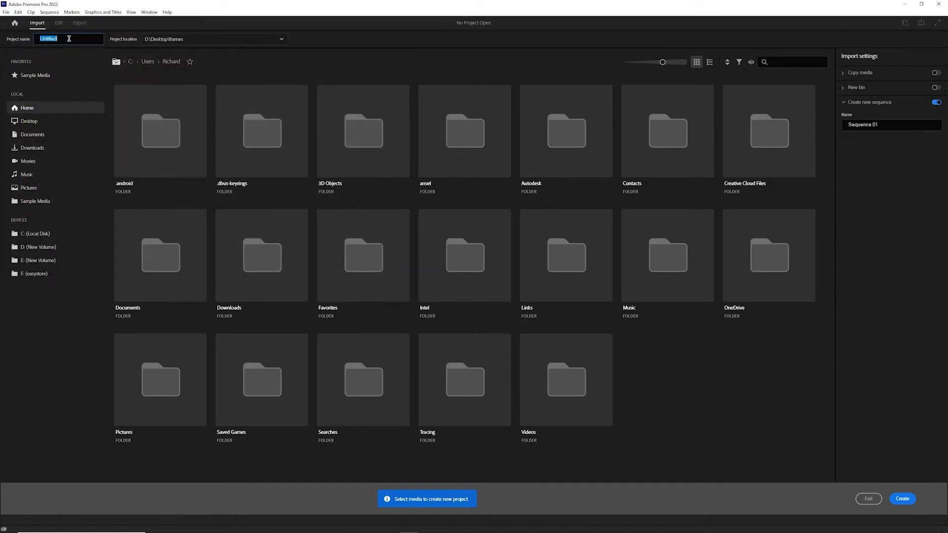
Name the project frames and create it
text(frames)
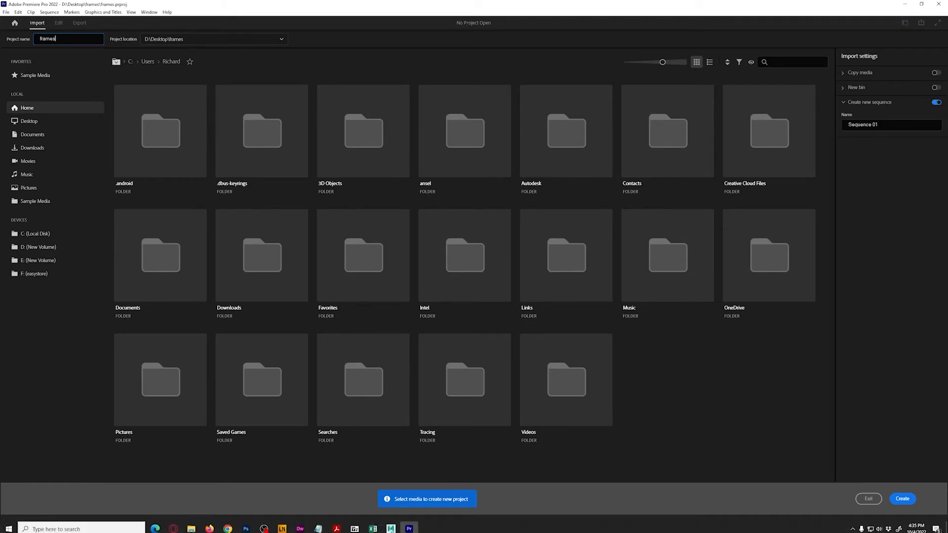
click(902, 499)
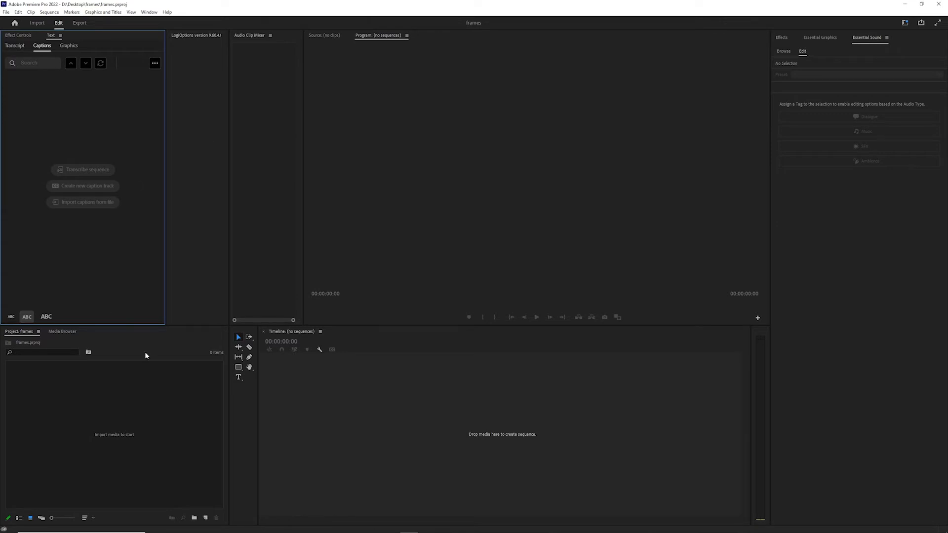
mouse_move(765, 371)
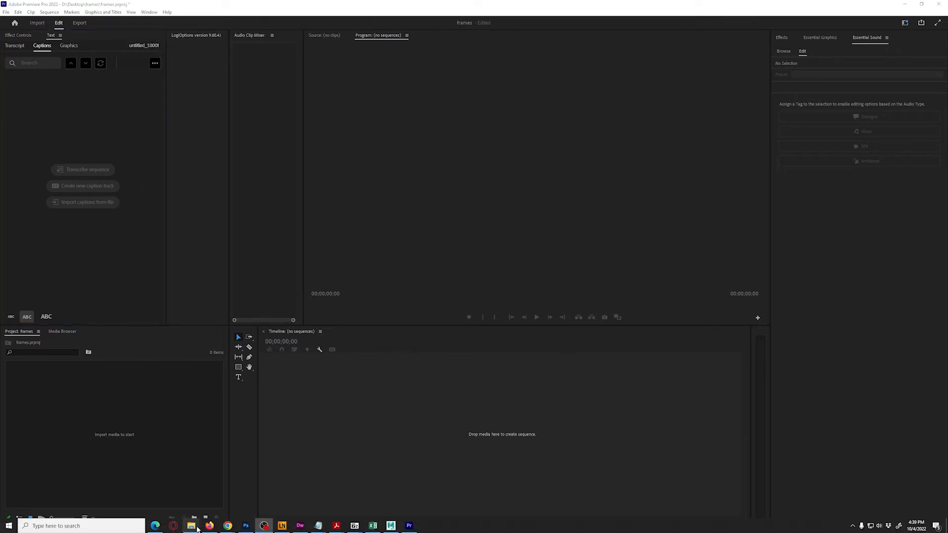
Select all rendered sphere JPEGs in File Explorer and drop them onto the empty timeline as a new sequence
click(190, 525)
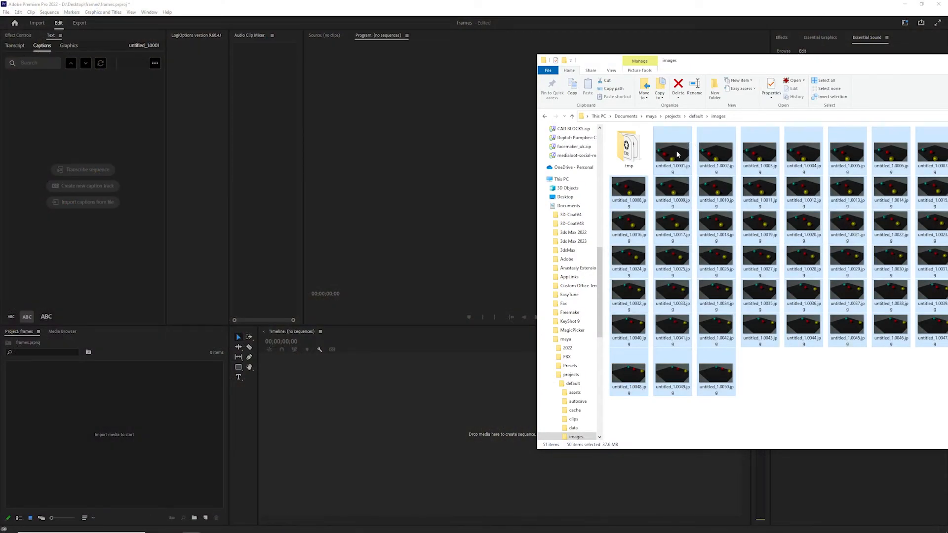
drag(676, 154, 371, 414)
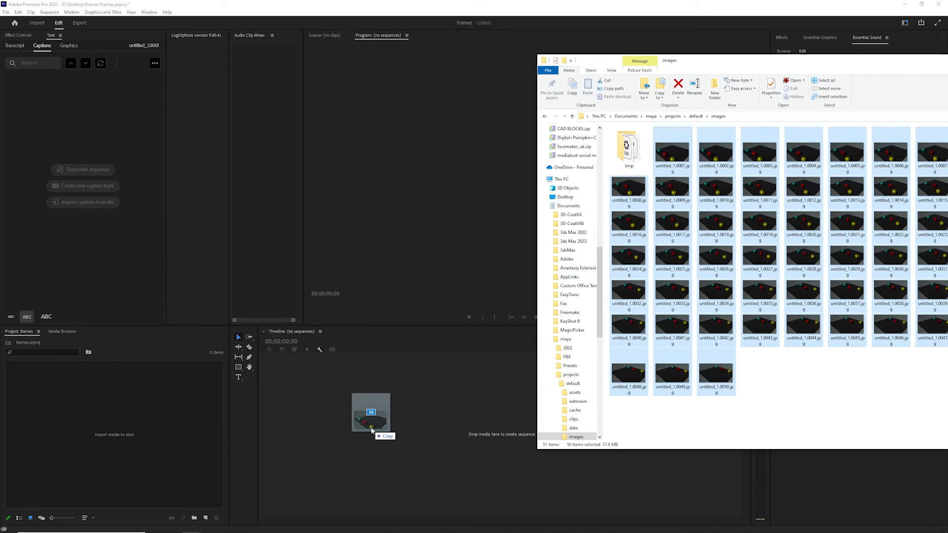
drag(370, 412, 371, 429)
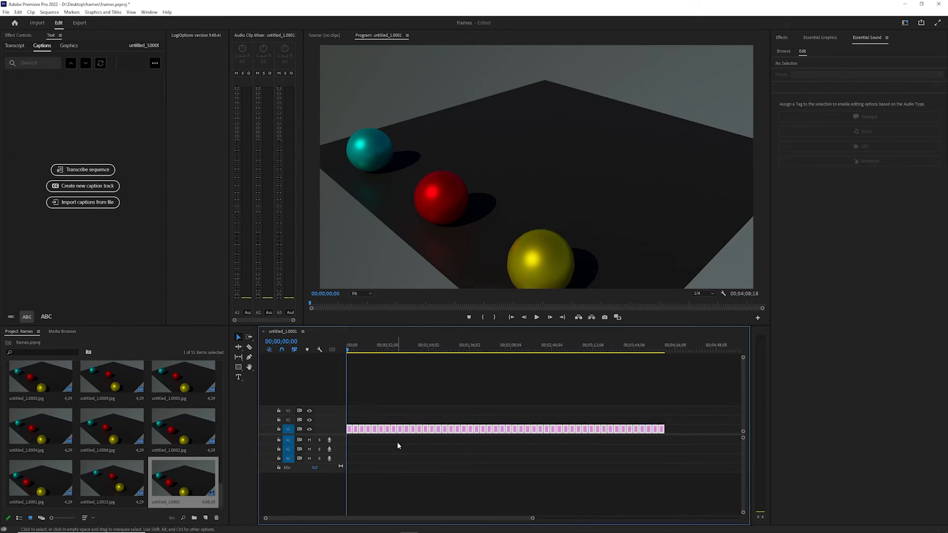
Via Speed/Duration, set every clip's duration to 00;00;00;01 and move the playhead to the sequence end
right_click(399, 429)
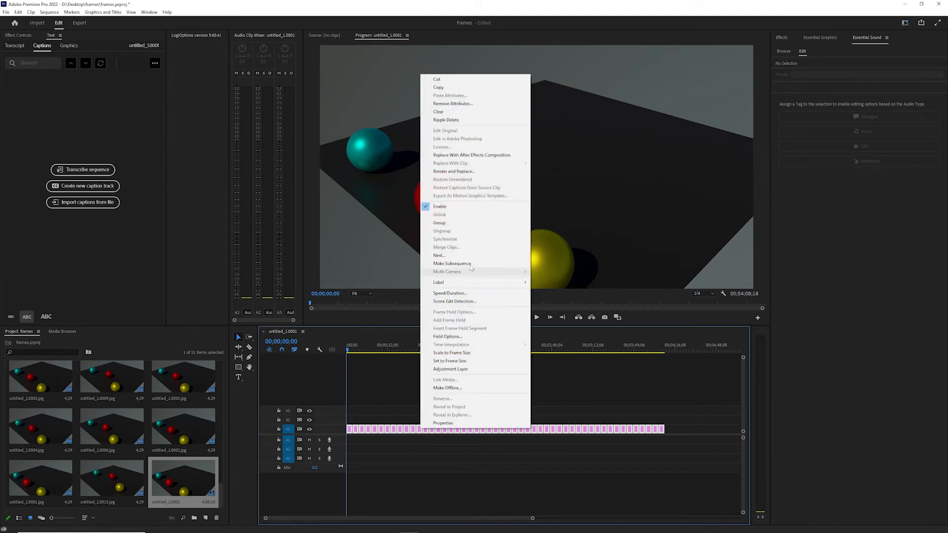
click(450, 293)
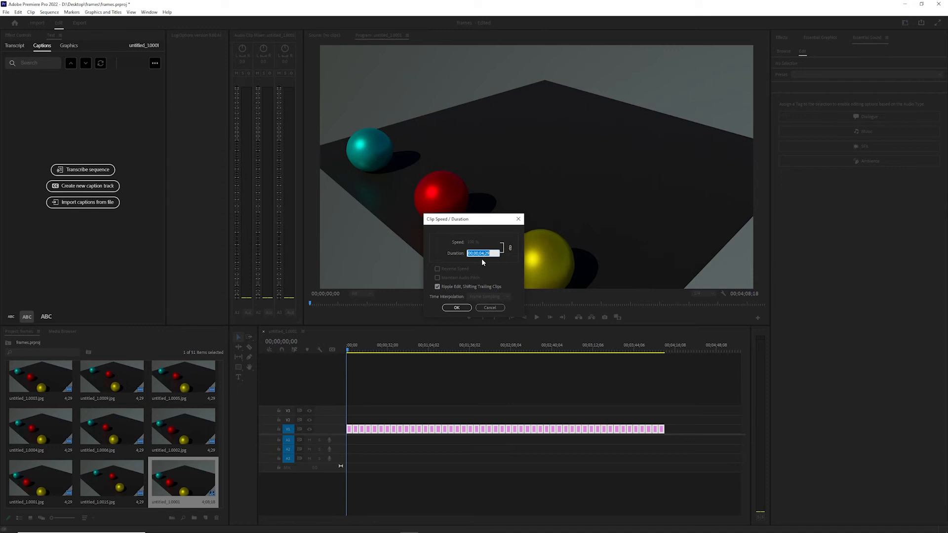
click(480, 252)
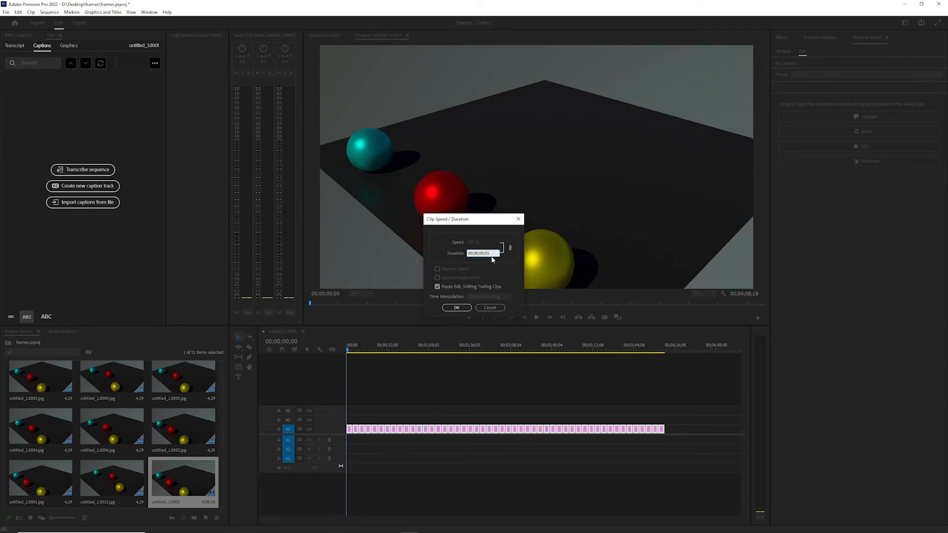
click(456, 307)
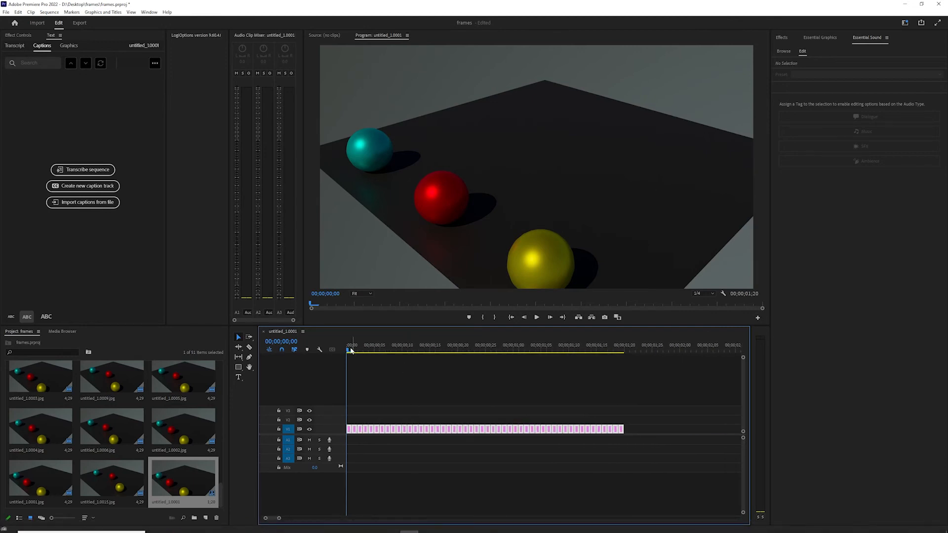
click(535, 317)
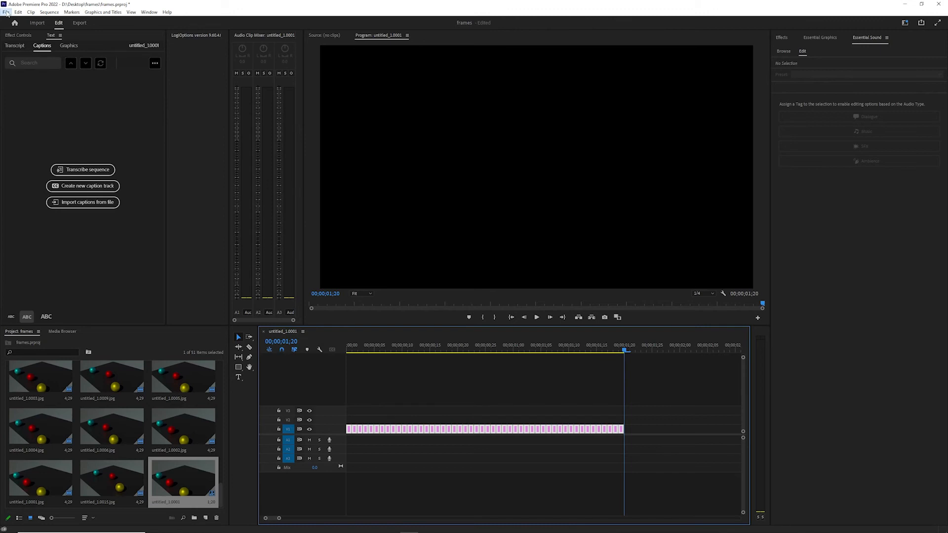
mouse_move(6, 11)
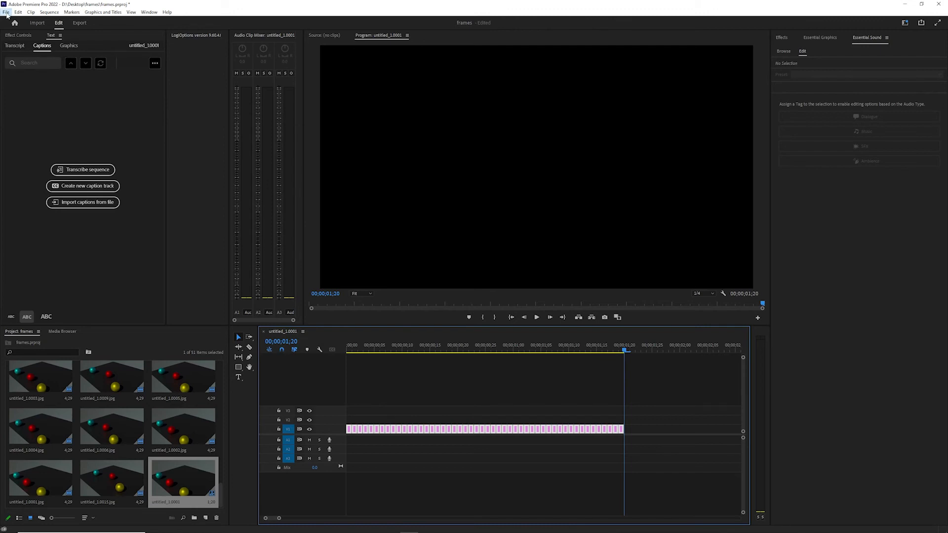
Export the sequence via File > Export > Media as H.264 untitled_1.0001.mp4 on the Desktop
click(5, 11)
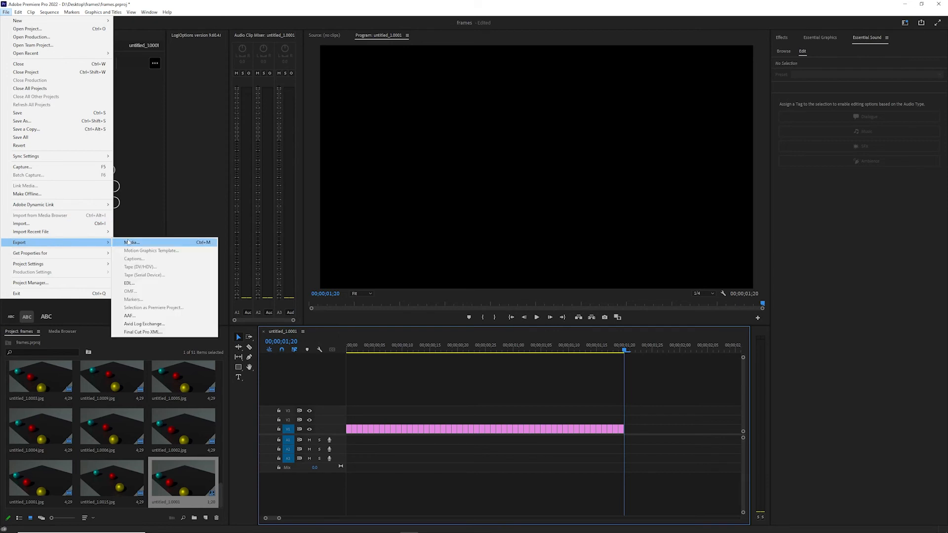
click(130, 242)
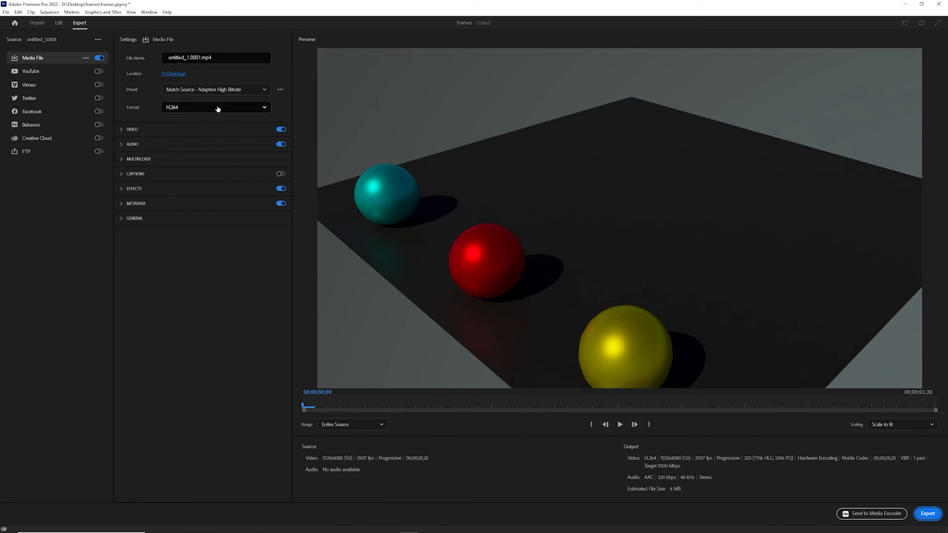
mouse_move(667, 463)
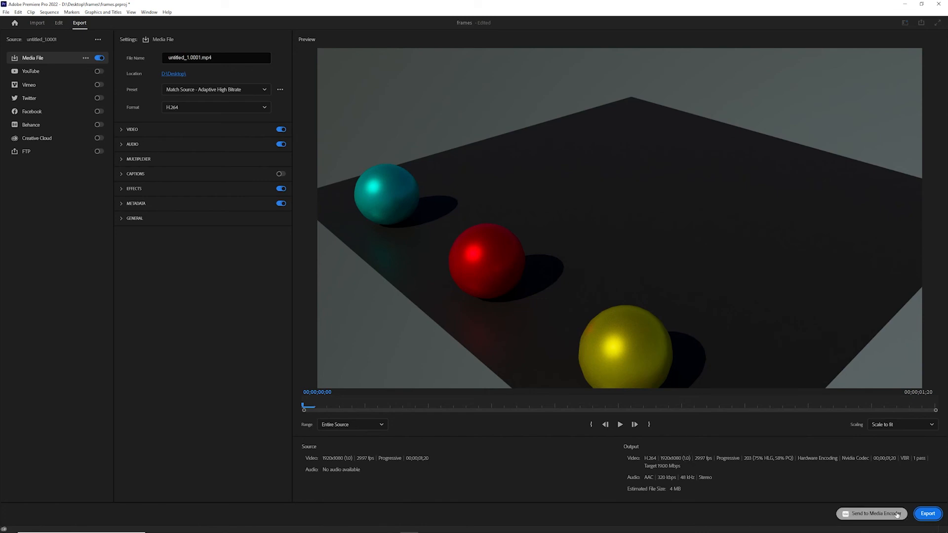
mouse_move(927, 514)
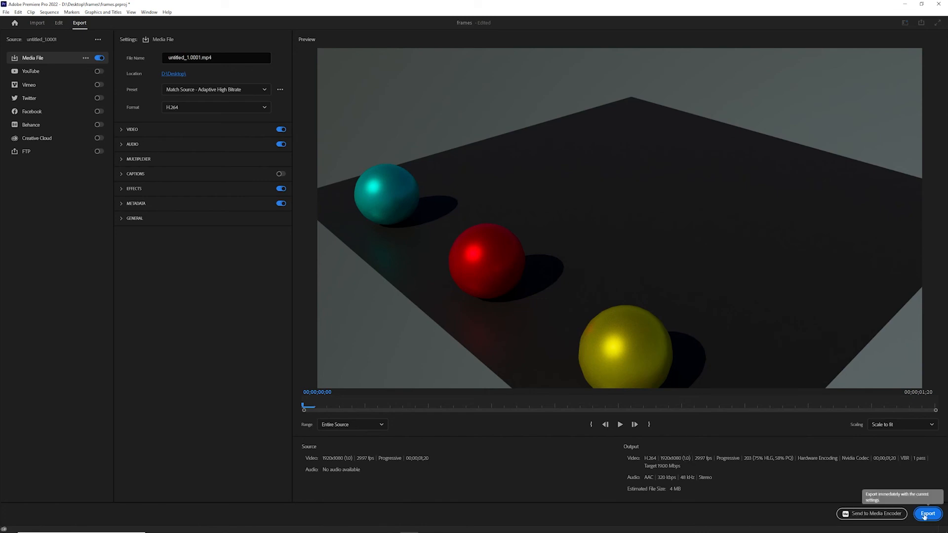
click(926, 514)
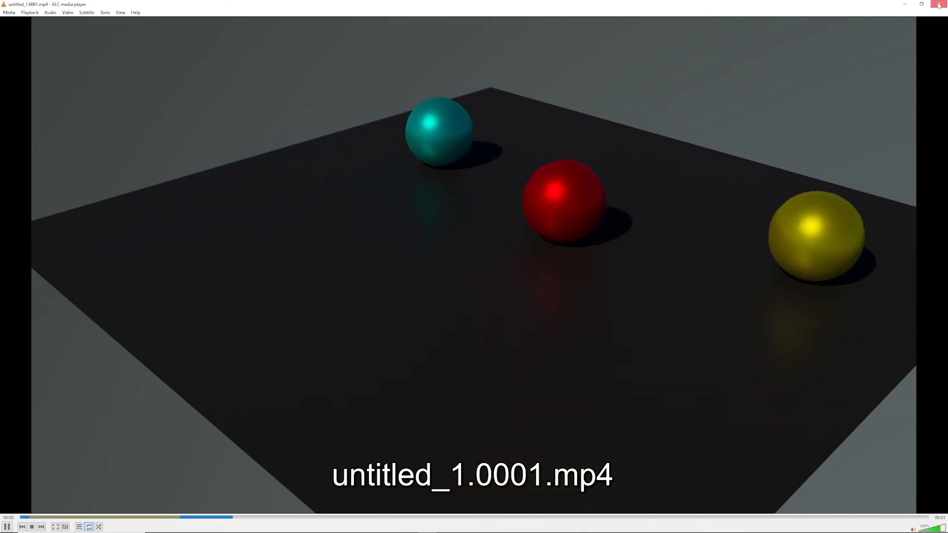
Watch untitled_1.0001.mp4 play in VLC and close the player
click(920, 5)
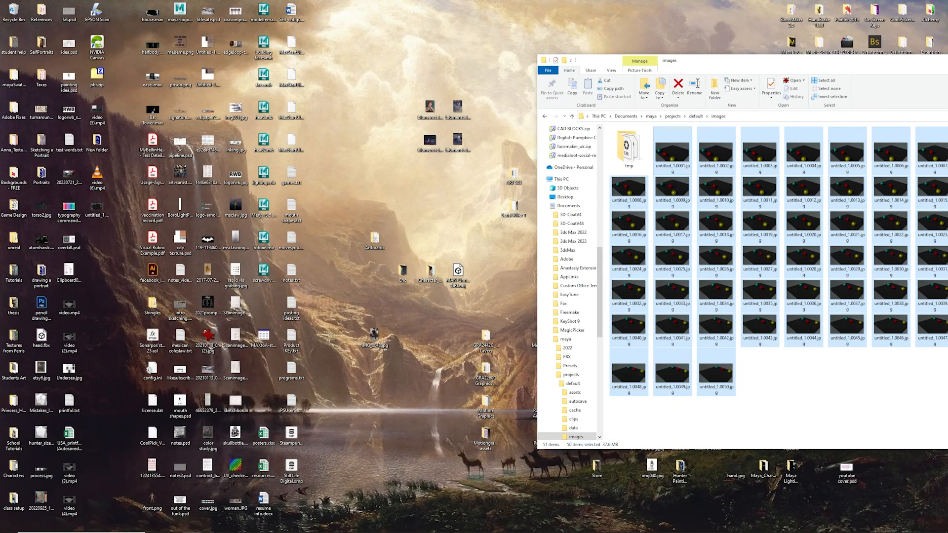